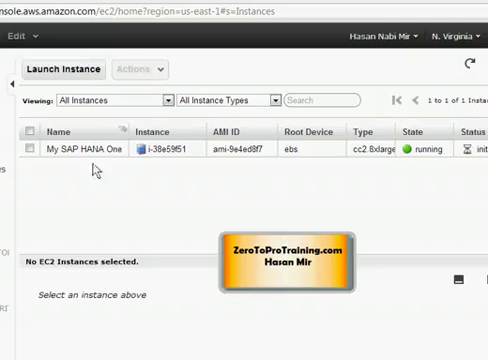
{"action": "mouse_move", "coordinate": [432, 168]}
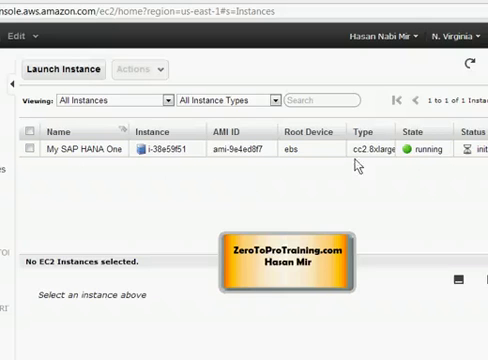
{"action": "mouse_move", "coordinate": [142, 168]}
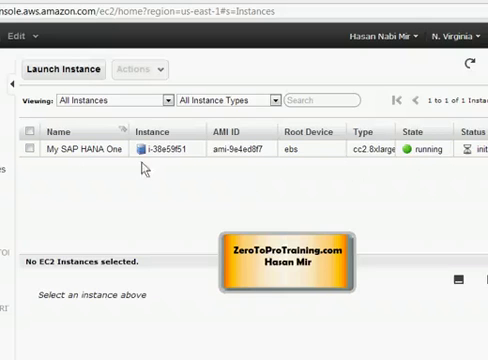
Switch the SSH session to the hdbadm user and run the HDB info command.
{"action": "left_click", "coordinate": [28, 156]}
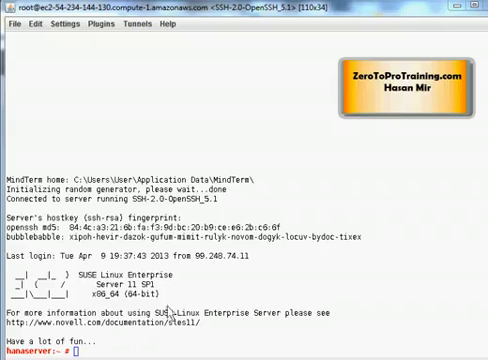
{"action": "mouse_move", "coordinate": [188, 312]}
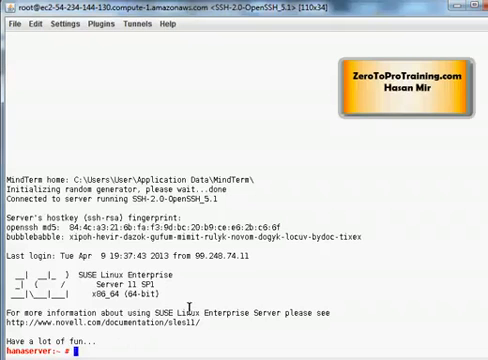
{"action": "type", "text": "su -"}
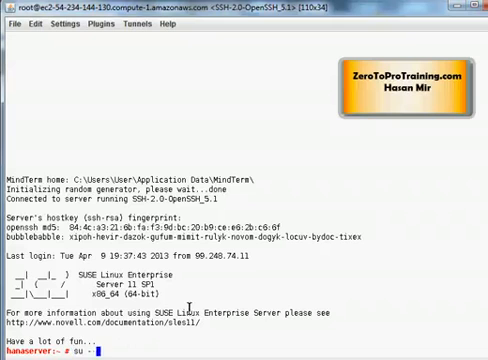
{"action": "type", "text": "hdbadm"}
{"action": "type", "text": "whoami"}
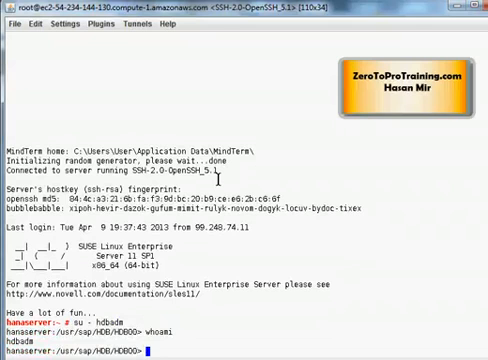
{"action": "type", "text": "HDB"}
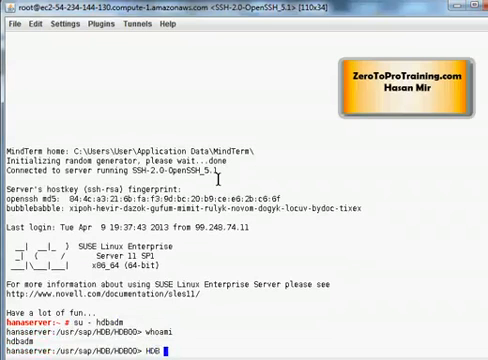
{"action": "type", "text": "inc"}
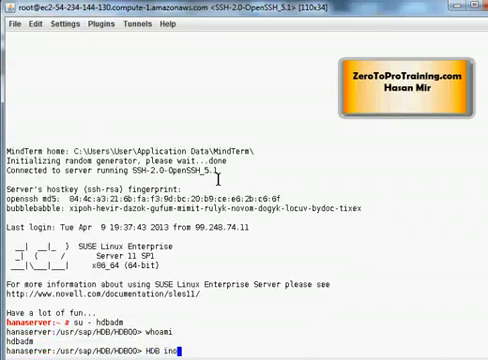
{"action": "key", "text": "Return"}
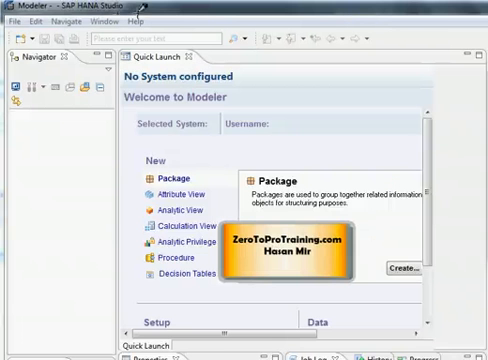
{"action": "mouse_move", "coordinate": [284, 18]}
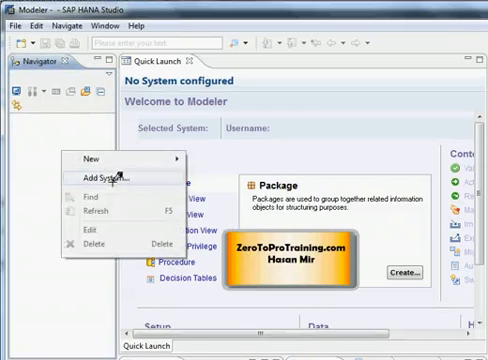
Choose Add System... from the Navigator context menu.
{"action": "left_click", "coordinate": [104, 176]}
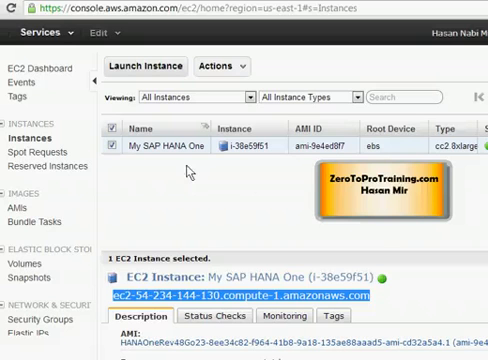
{"action": "mouse_move", "coordinate": [370, 324]}
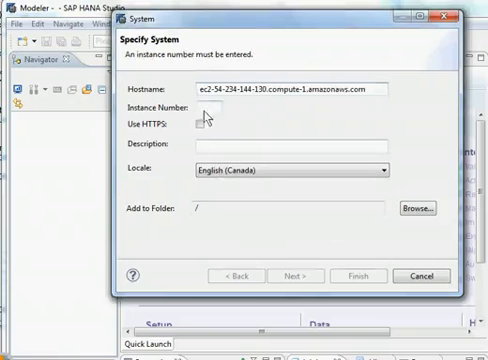
Enter instance number 00 and description 'My SAP HANA' for the new system.
{"action": "type", "text": "00"}
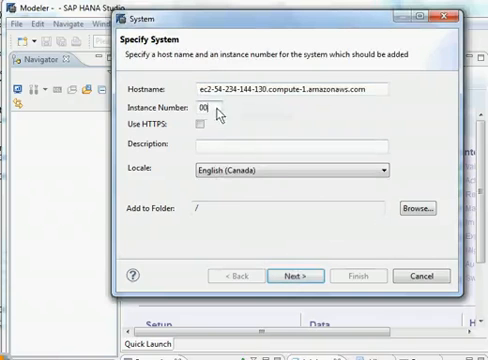
{"action": "mouse_move", "coordinate": [250, 130]}
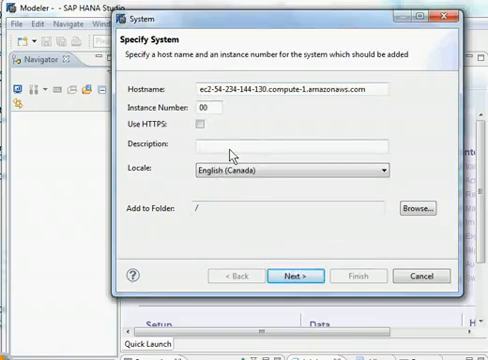
{"action": "type", "text": "M"}
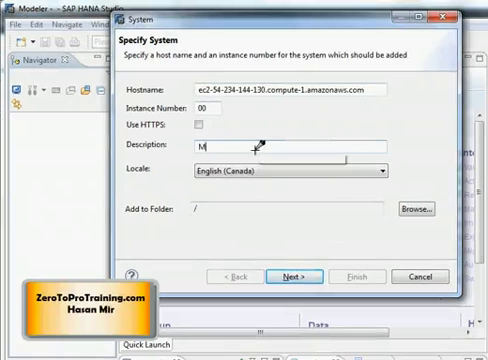
{"action": "type", "text": "y SAP HANA"}
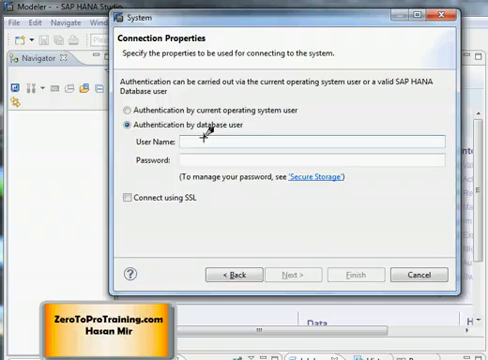
Authenticate by database user with user name SYSTEM and its password.
{"action": "type", "text": "SYSTEM"}
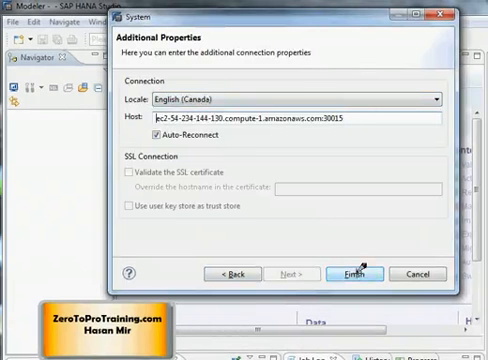
Finish adding the system with Auto-Reconnect left enabled.
{"action": "left_click", "coordinate": [236, 272]}
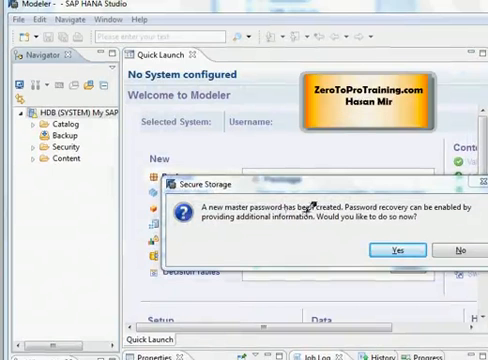
Answer No to the Secure Storage password recovery question.
{"action": "left_click", "coordinate": [456, 248]}
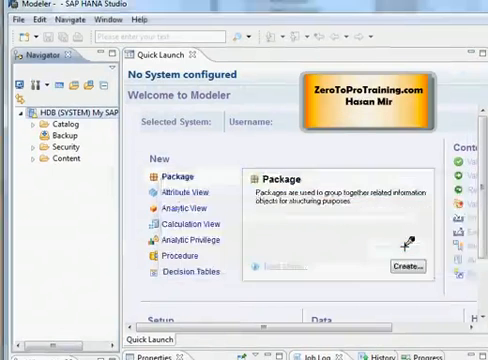